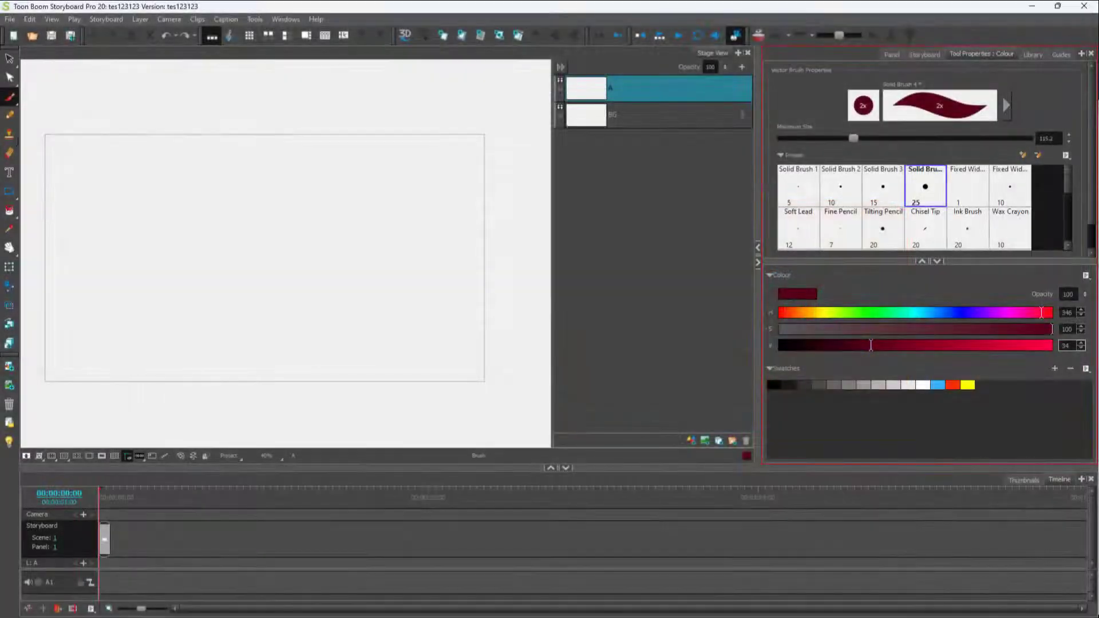
Step: Choose the regular brush, draw the smiley face, and undo the boxy outline to redraw it
click(10, 97)
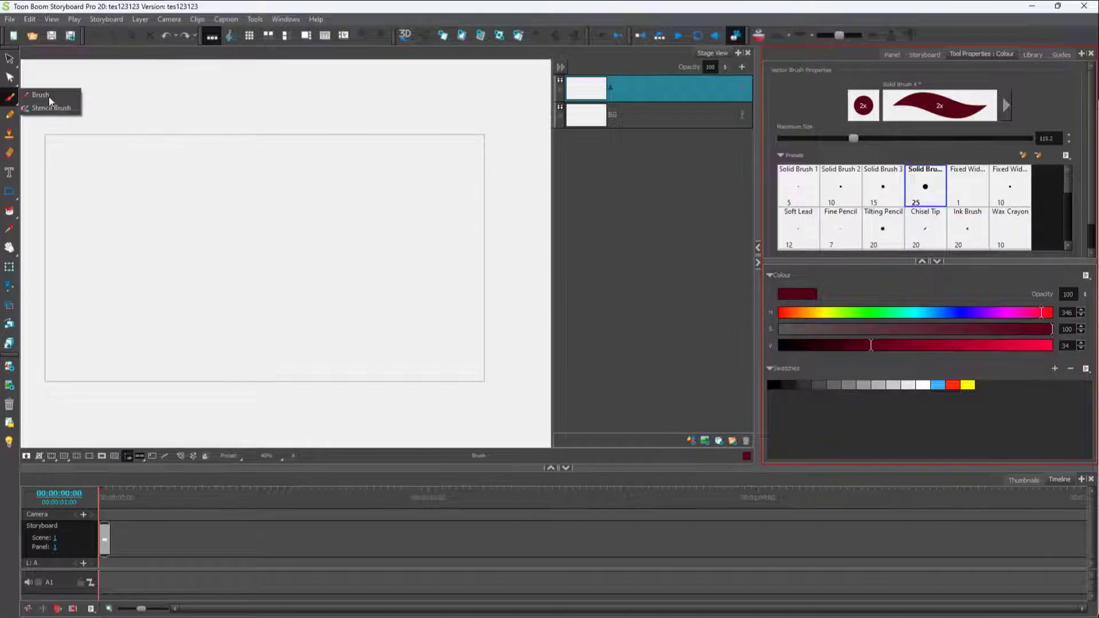
click(178, 211)
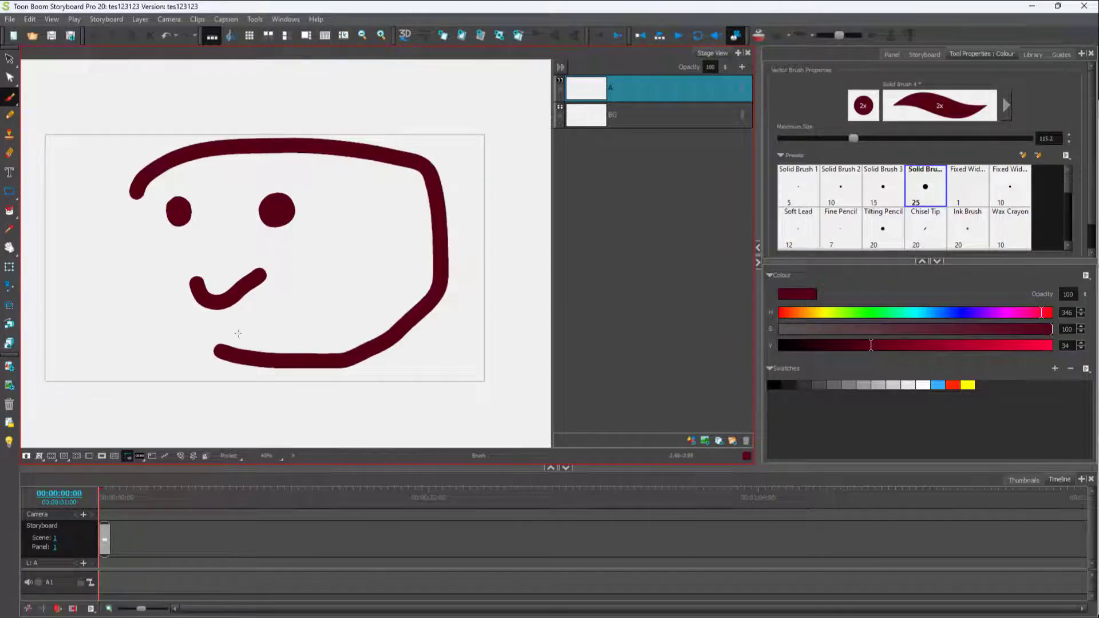
key(Ctrl+Z)
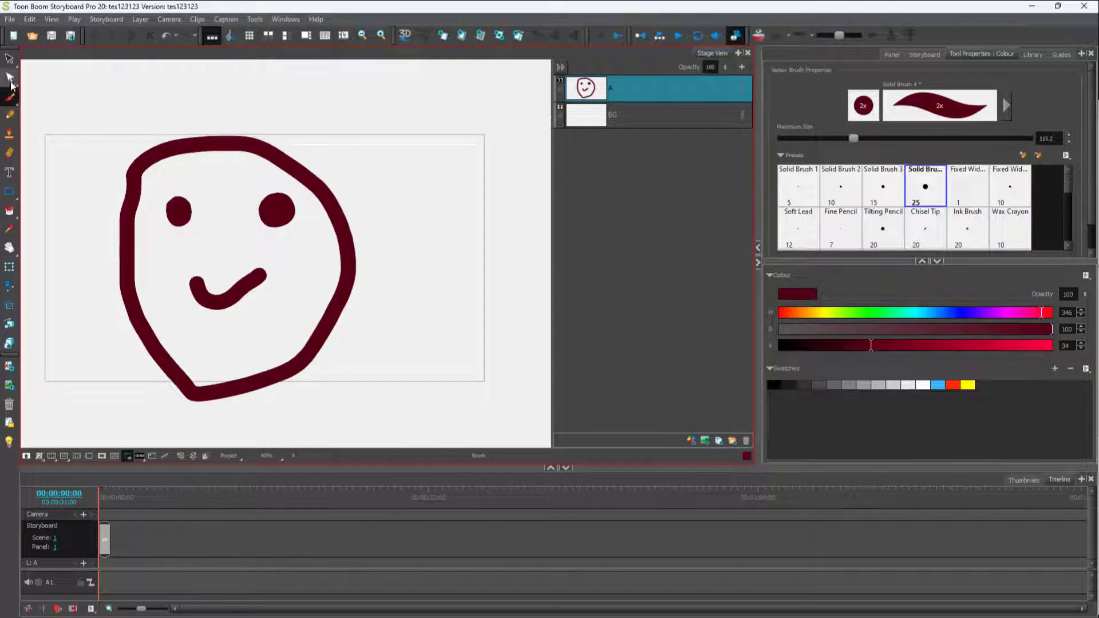
Step: Switch from the Contour Editor to the Perspective tool in the same tool group
click(10, 77)
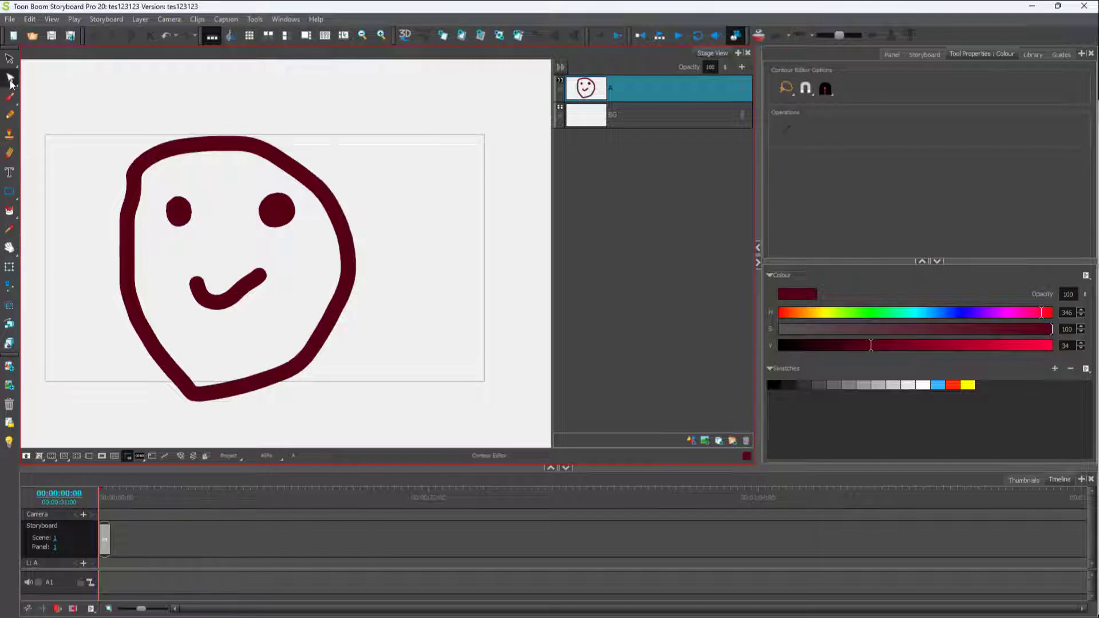
click(10, 79)
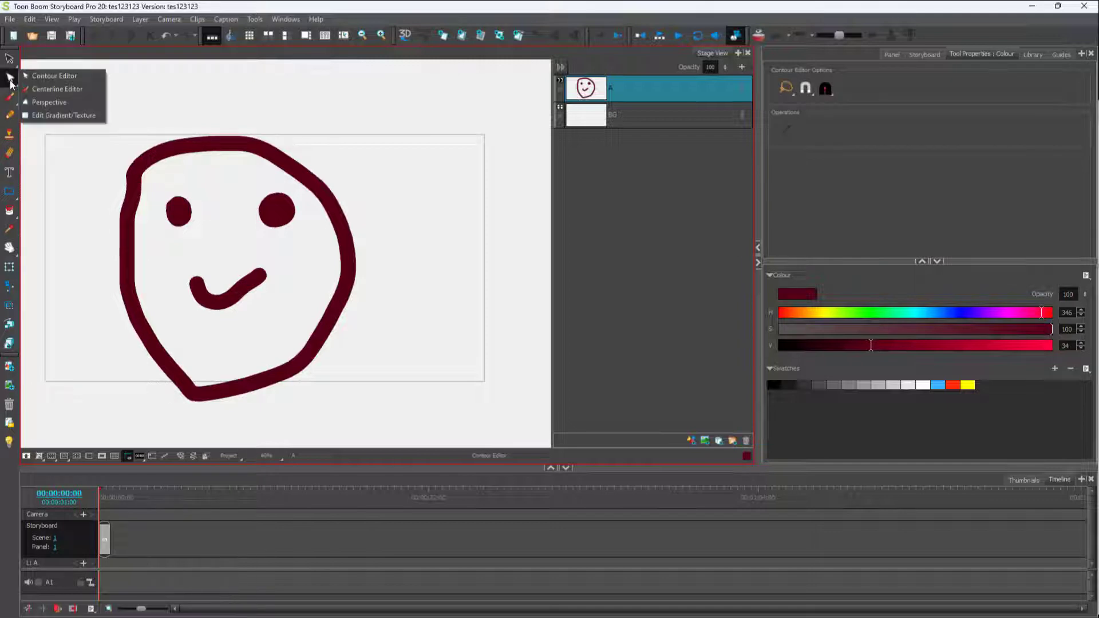
mouse_move(49, 102)
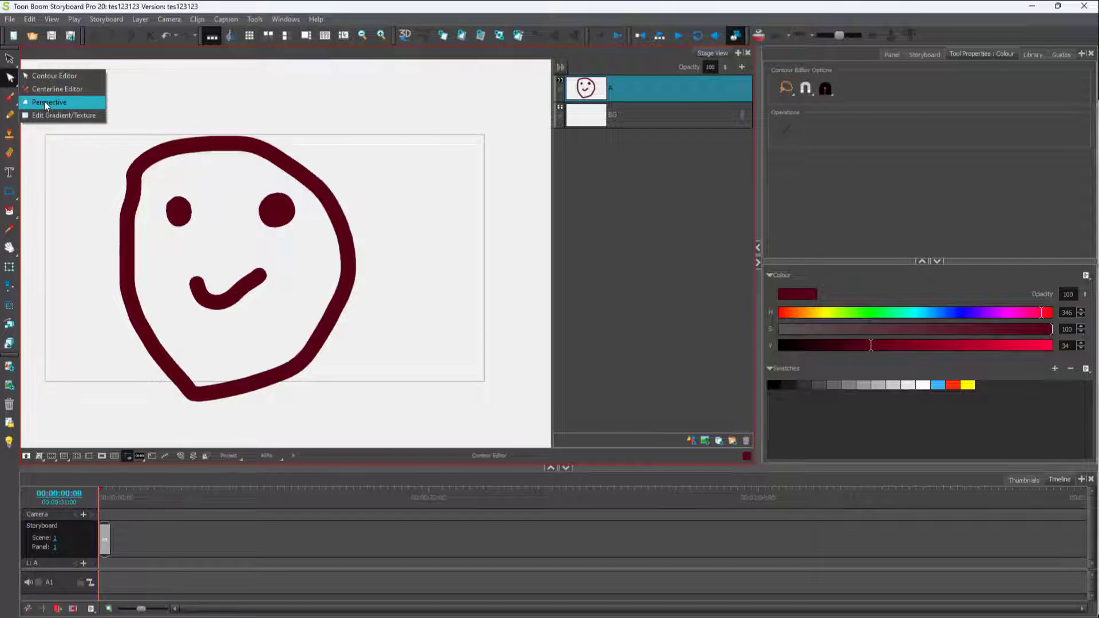
click(50, 102)
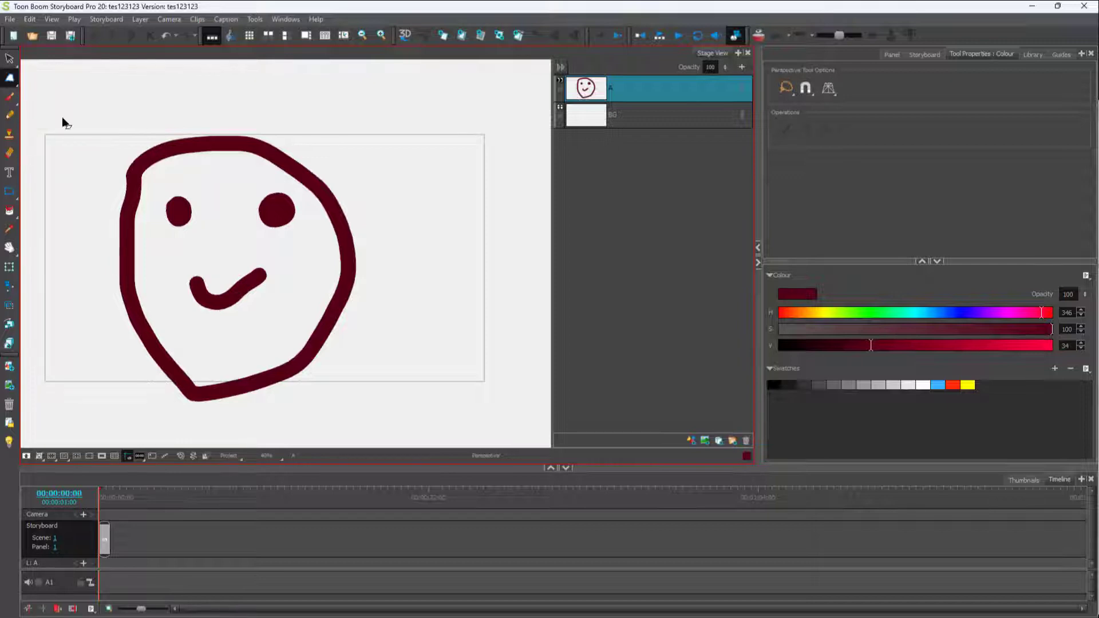
Step: Select the smiley face and drag its top-left perspective handle up and further left
click(238, 266)
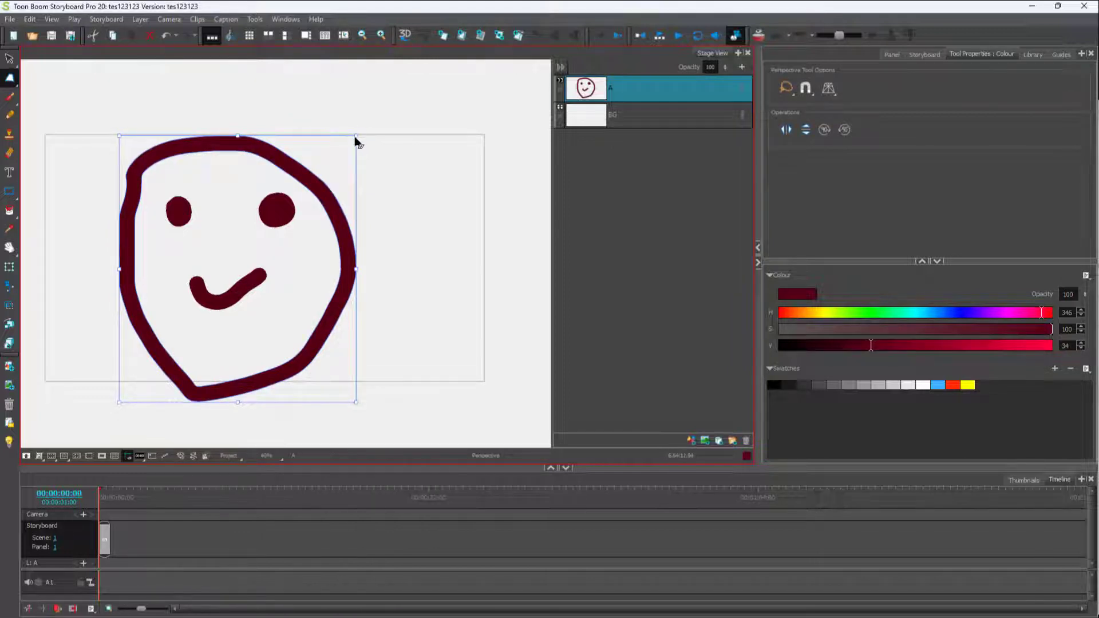
drag(356, 135, 408, 135)
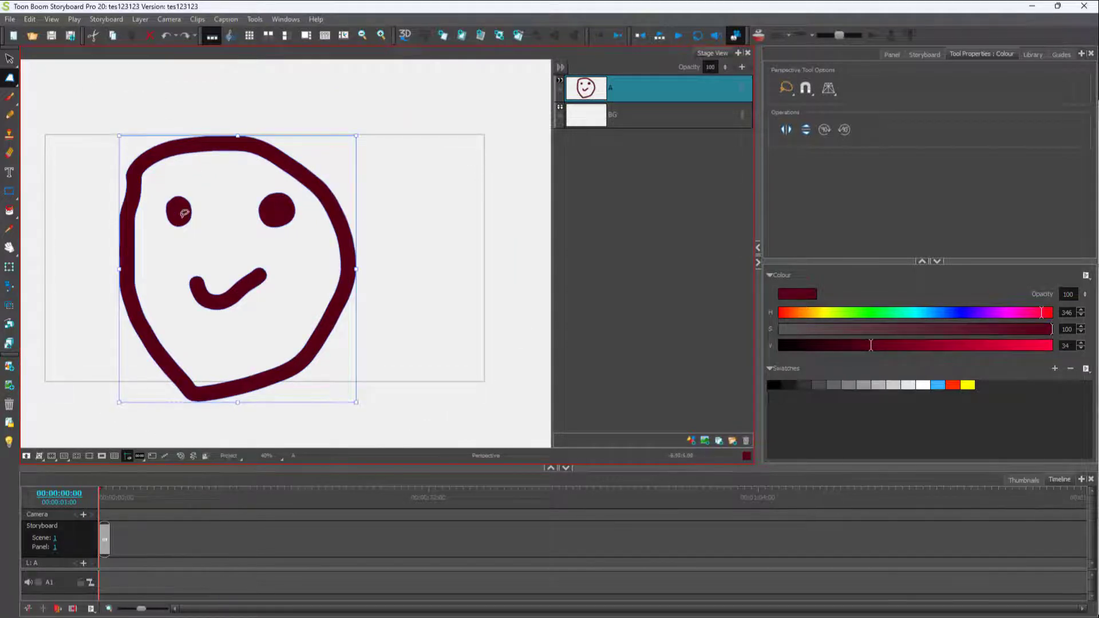
drag(119, 137, 96, 119)
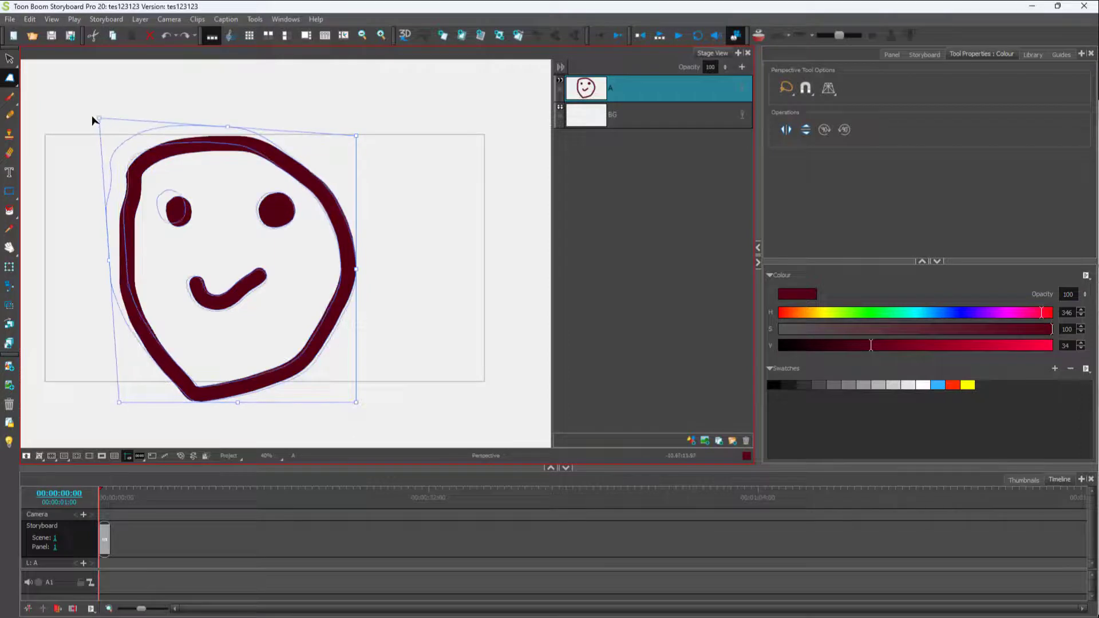
drag(96, 120, 71, 123)
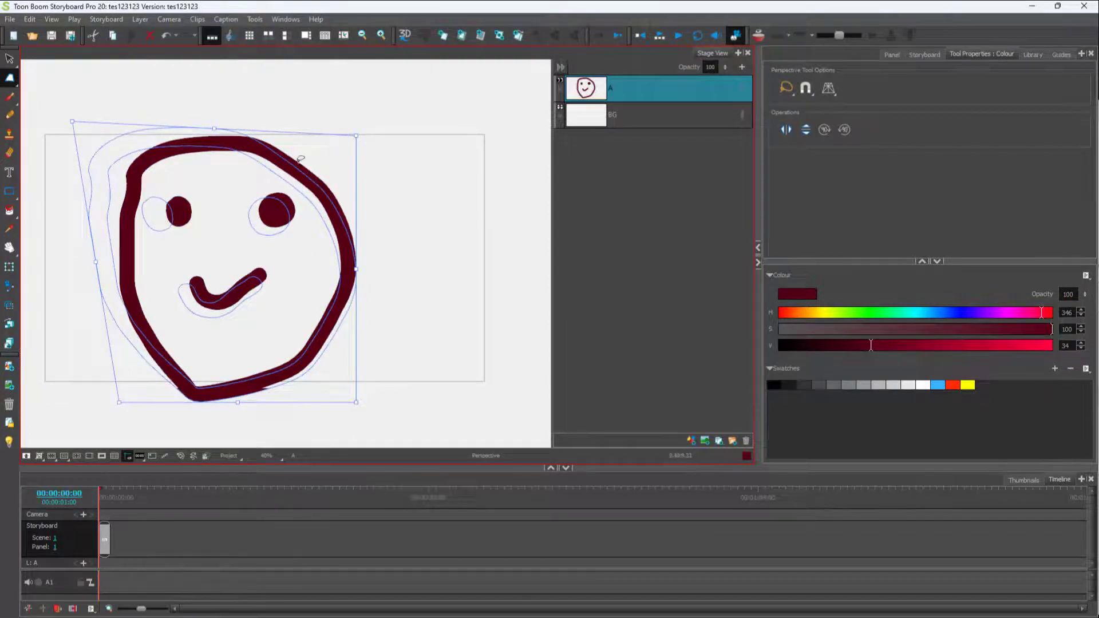